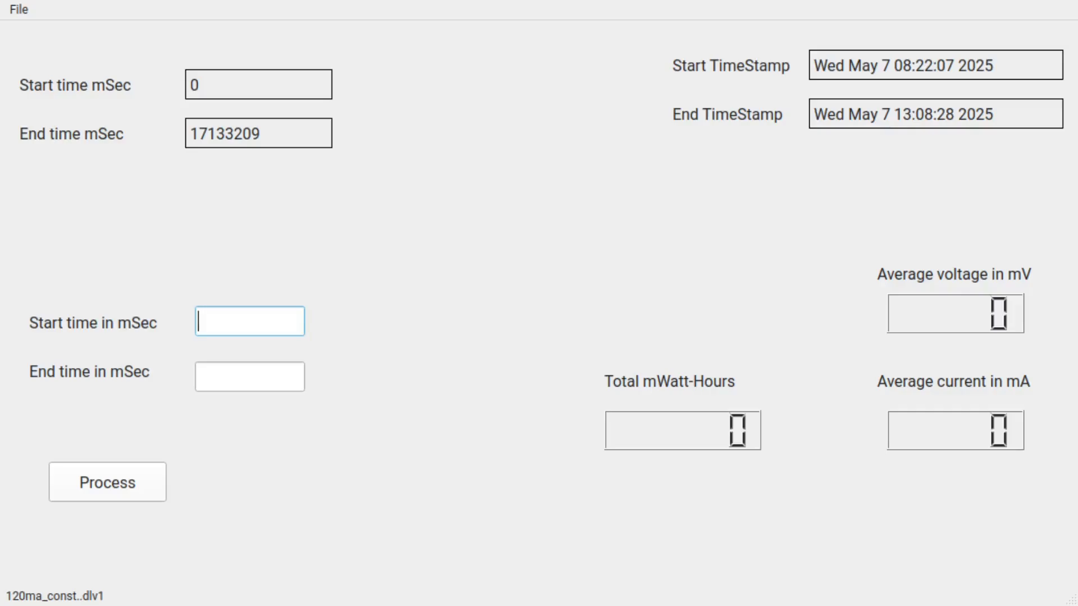
mouse_move(274, 461)
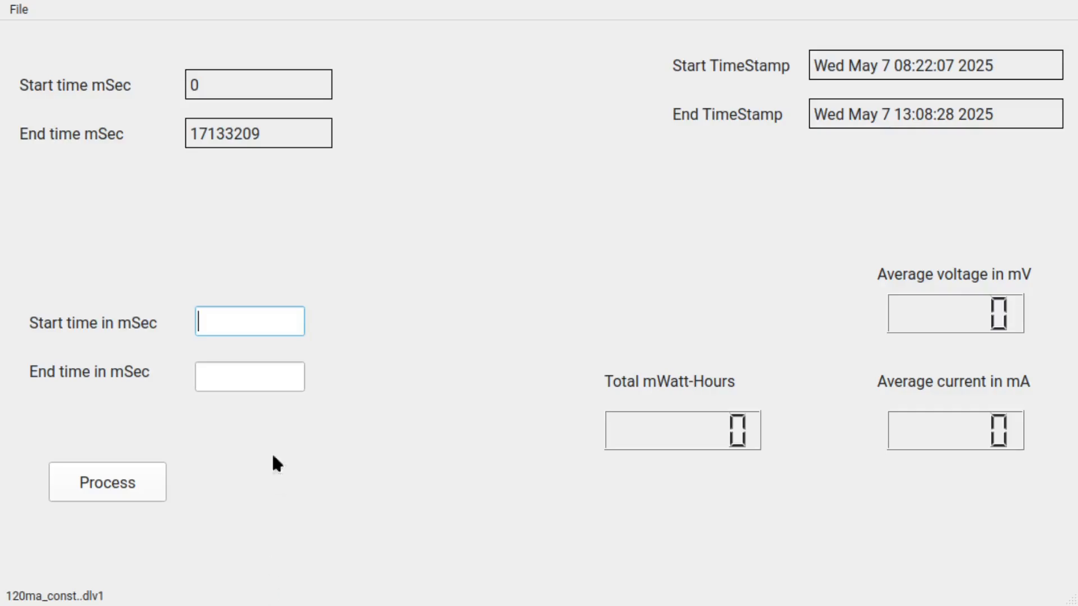
Step: Process the 400001–4000000 ms range of the 120 mA log to get 4214 mV, -120 mA, -505 mWh
type("400")
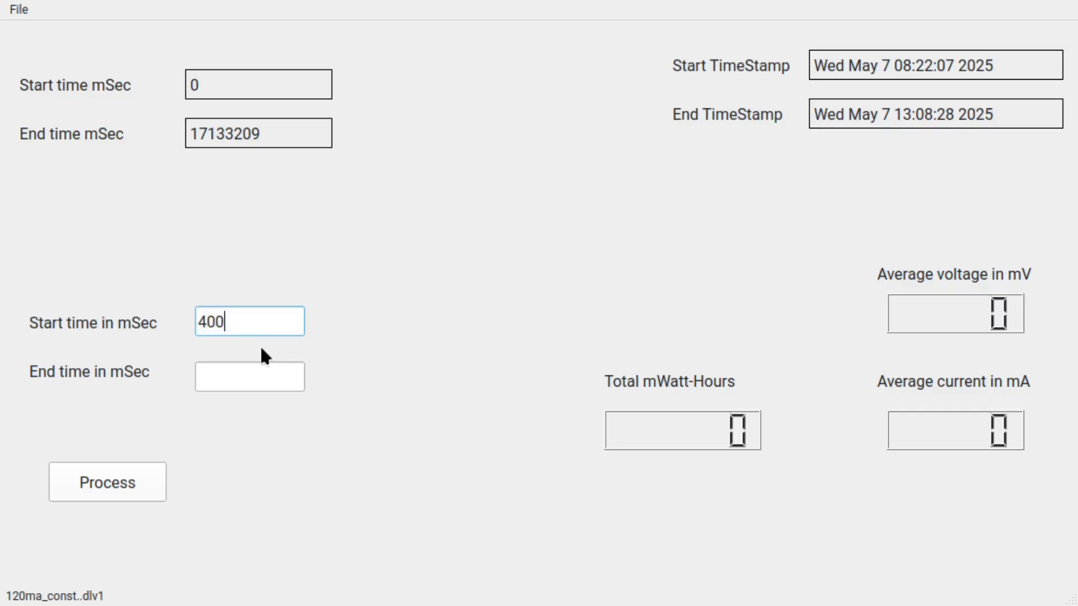
type("001")
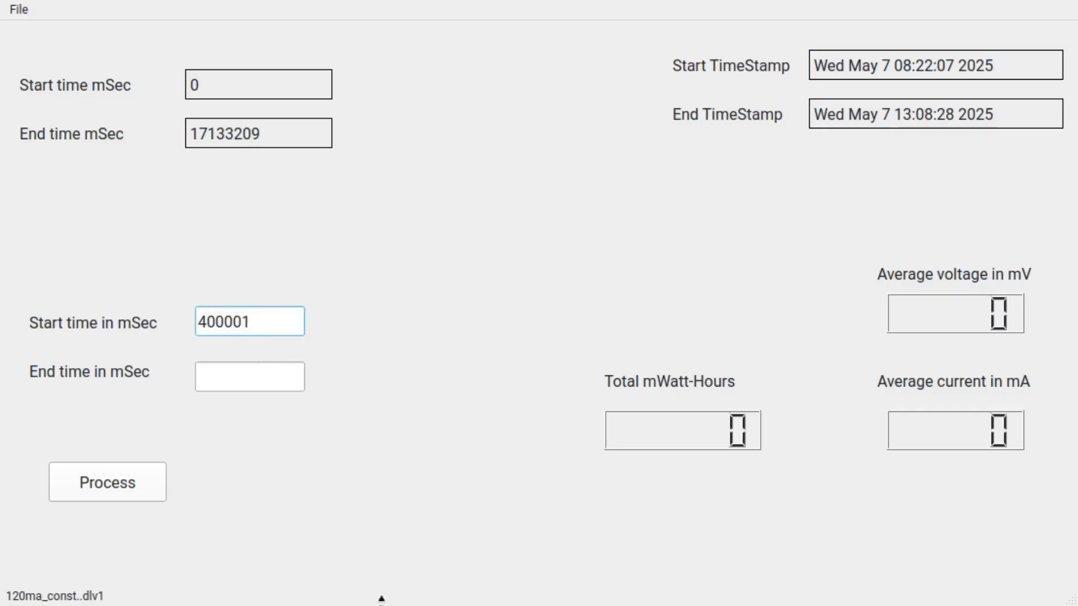
type("40")
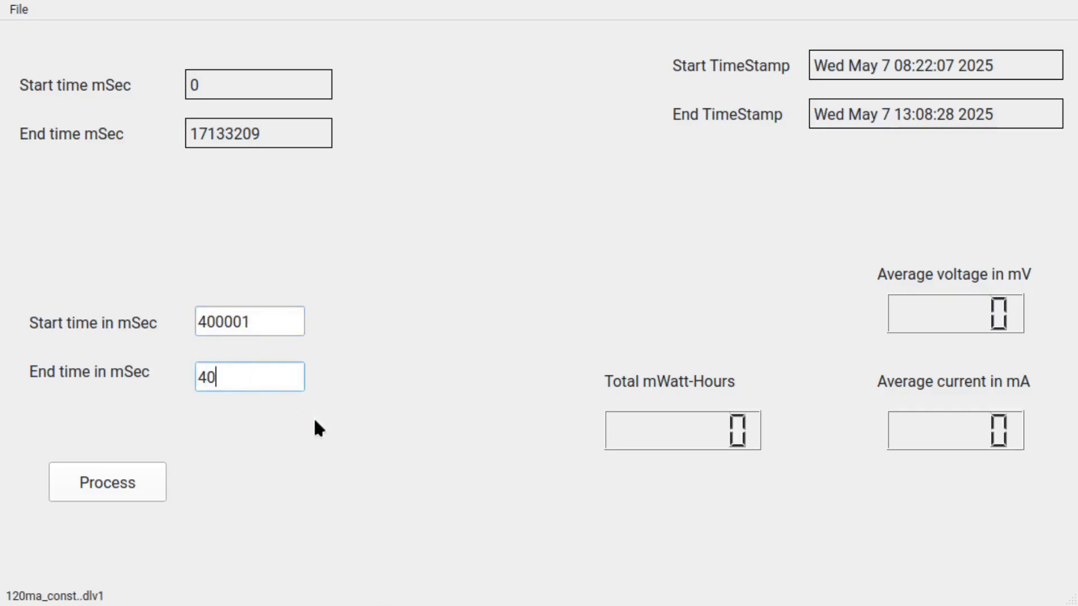
type("00000")
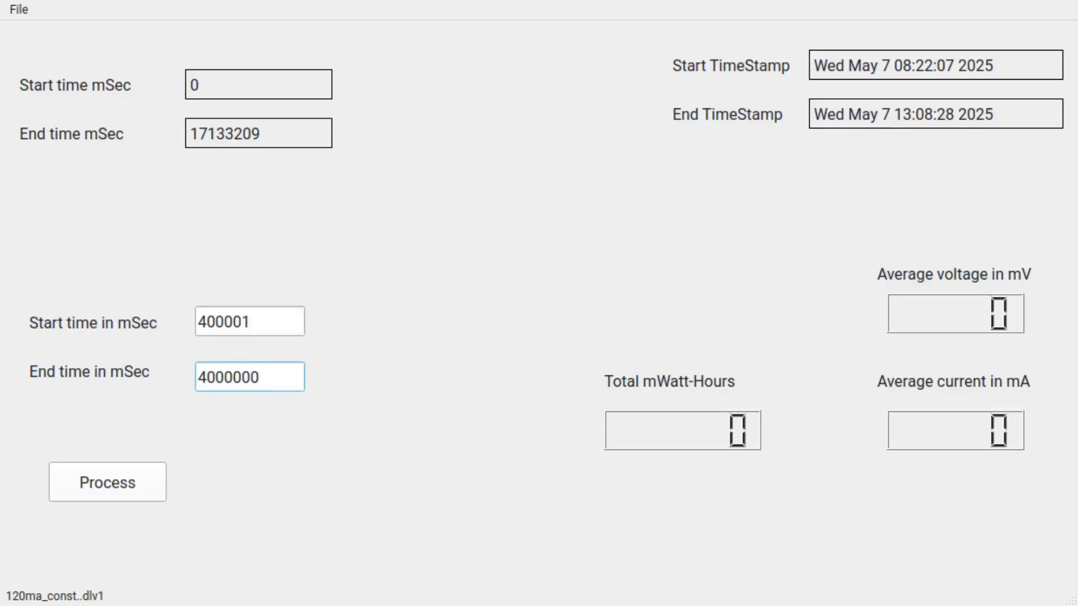
left_click(107, 482)
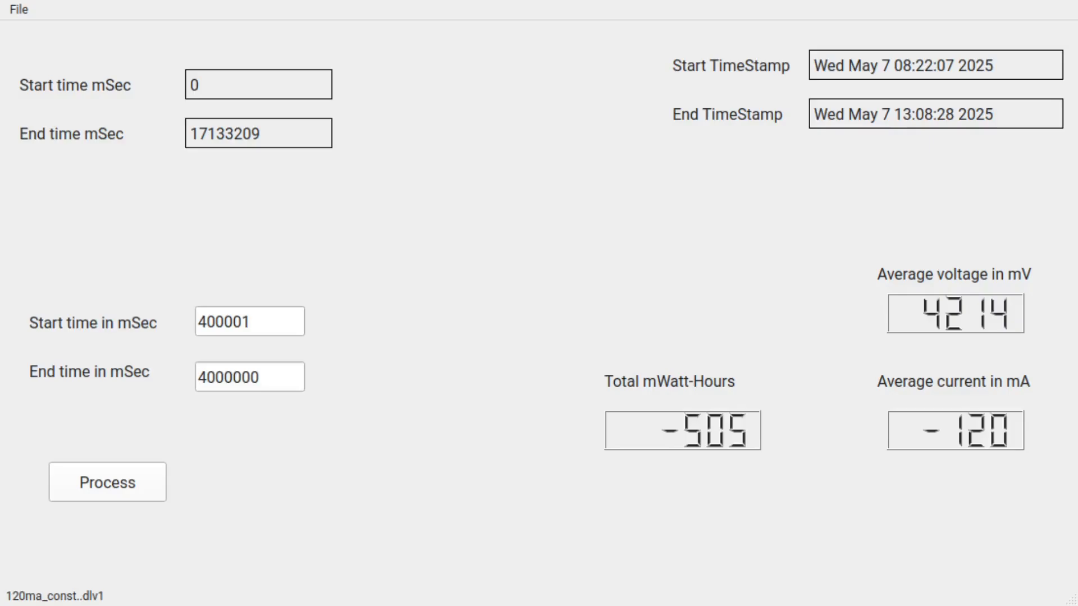
Step: Process the 3400001–7000000 and 13400001–17000000 ms ranges of the 120 mA log
left_click(201, 321)
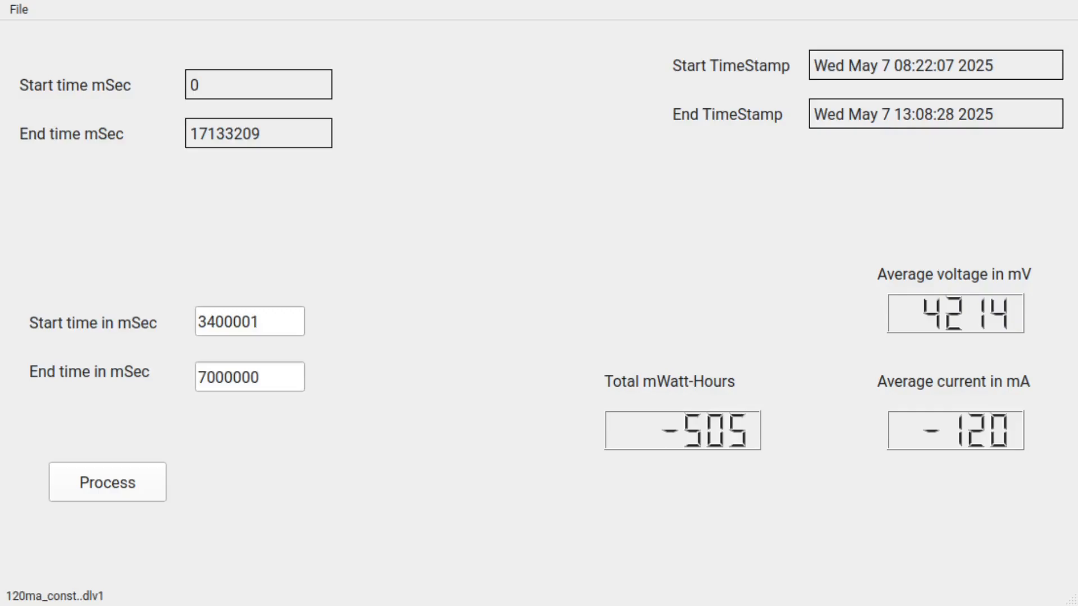
left_click(250, 321)
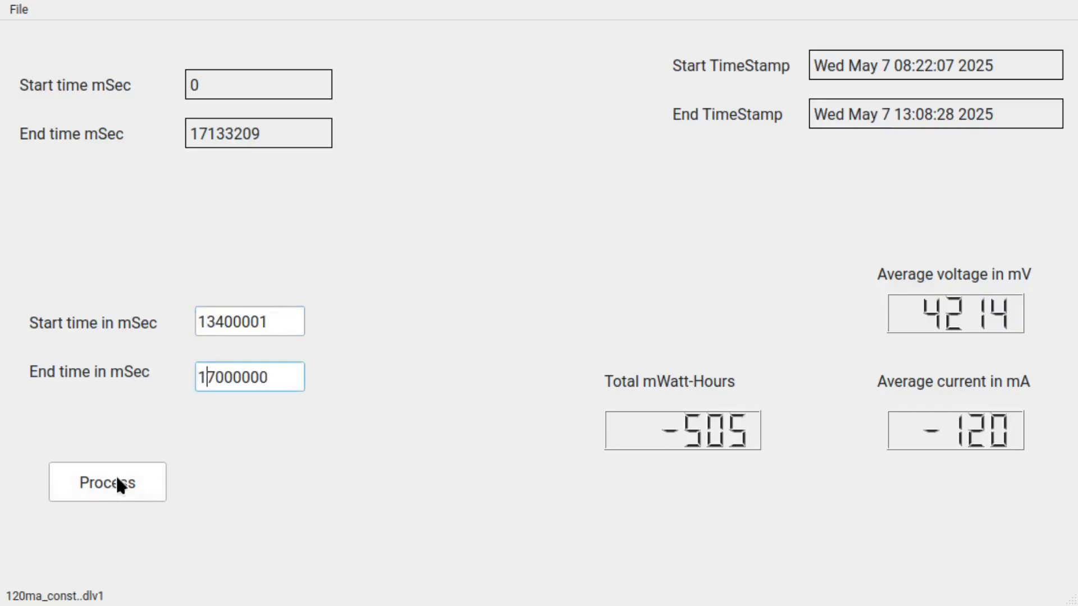
left_click(108, 482)
type("400000")
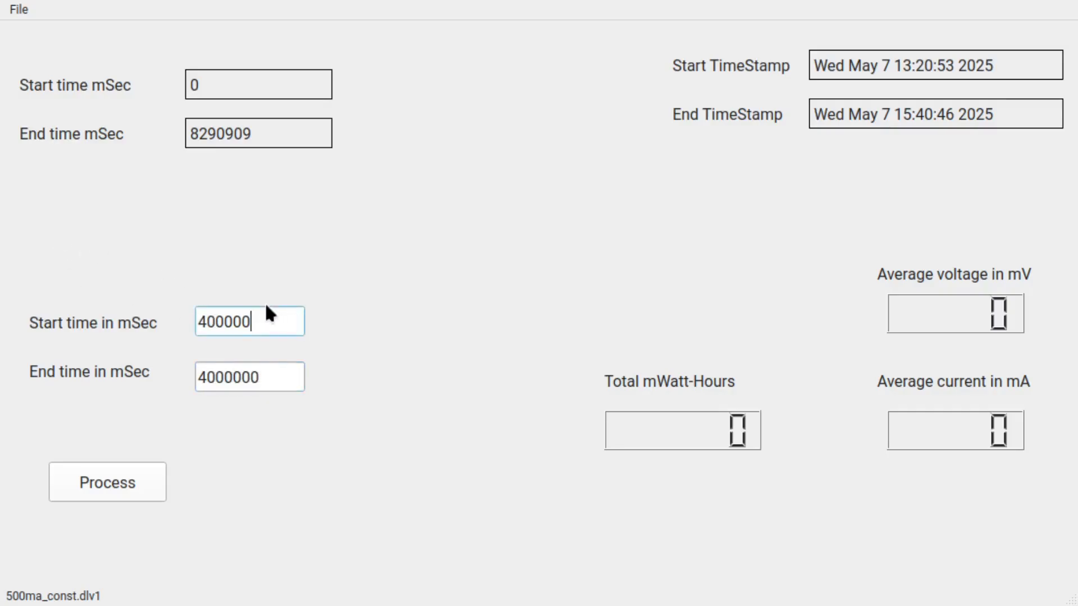
Step: Process 400001–4000000 ms of the 500 mA log: 3709 mV, -501 mA, -1858 mWh
type("1")
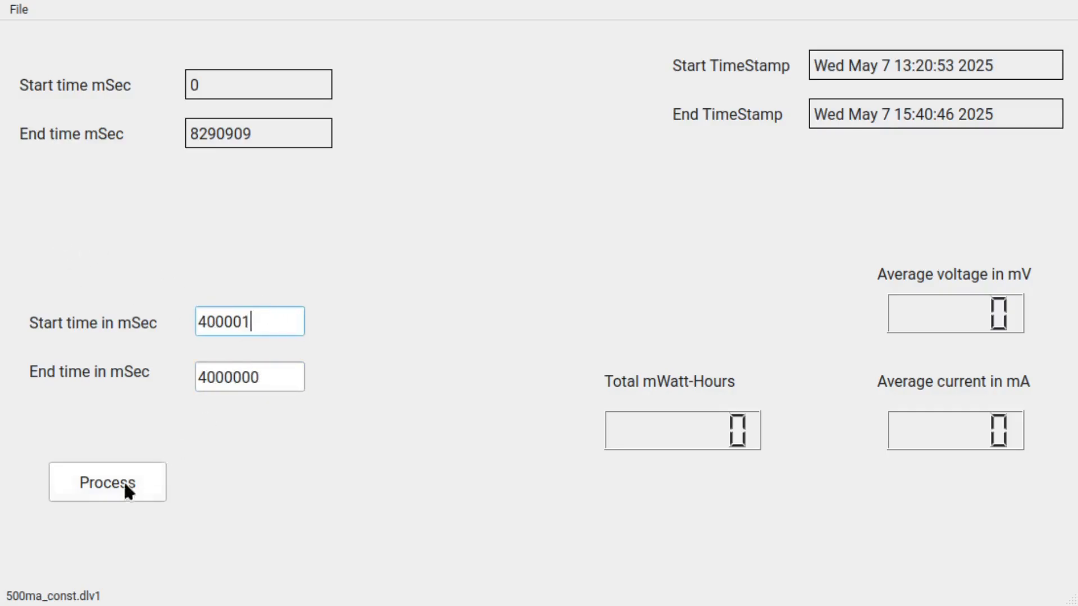
left_click(108, 482)
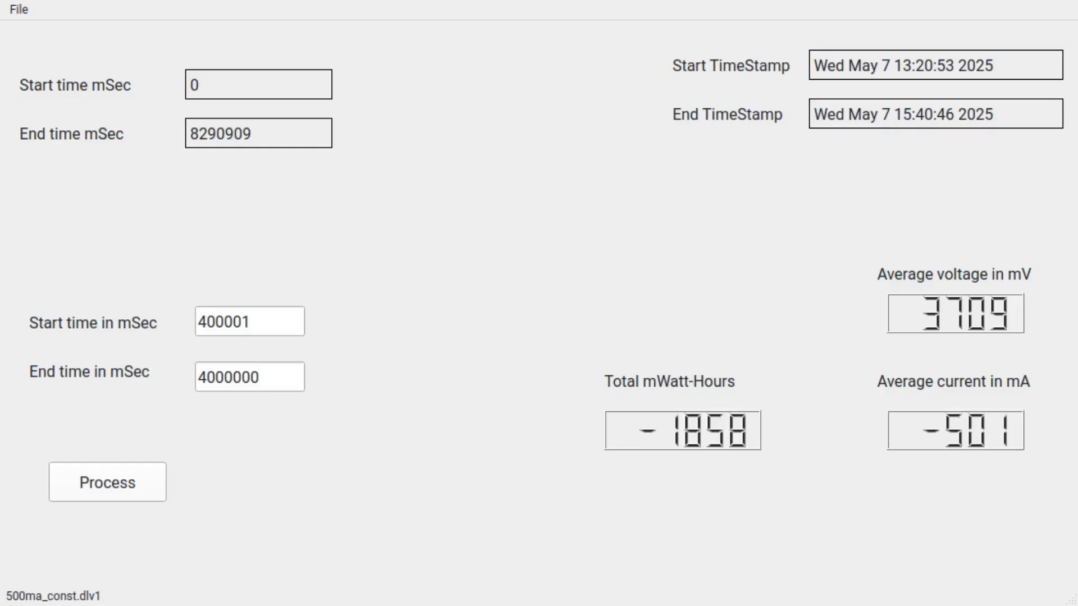
left_click(249, 321)
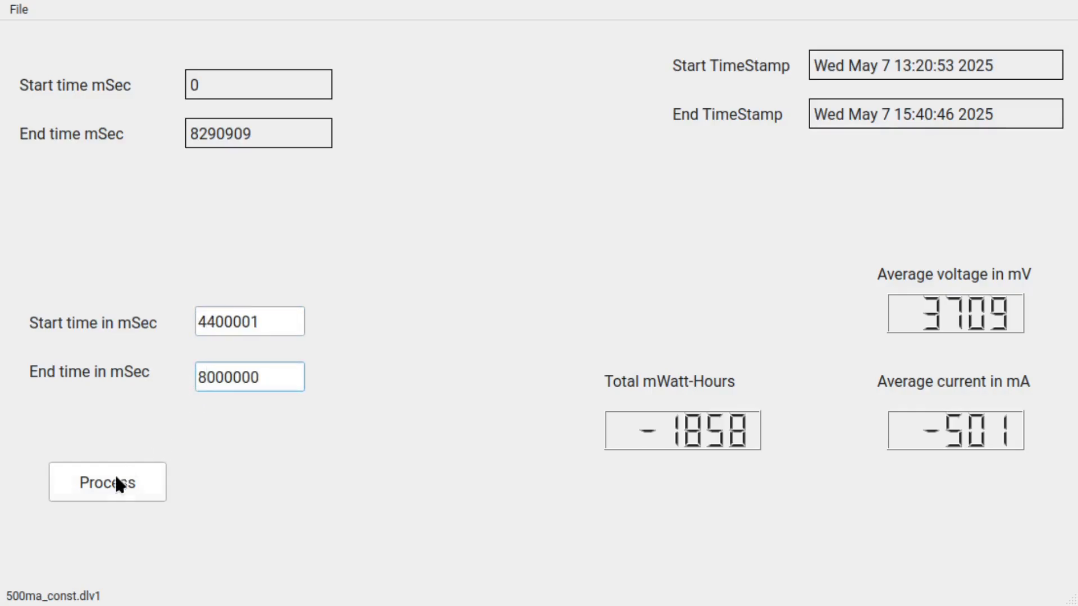
Step: Process the 4400001–8000000 ms range of the 500 mA log
left_click(108, 481)
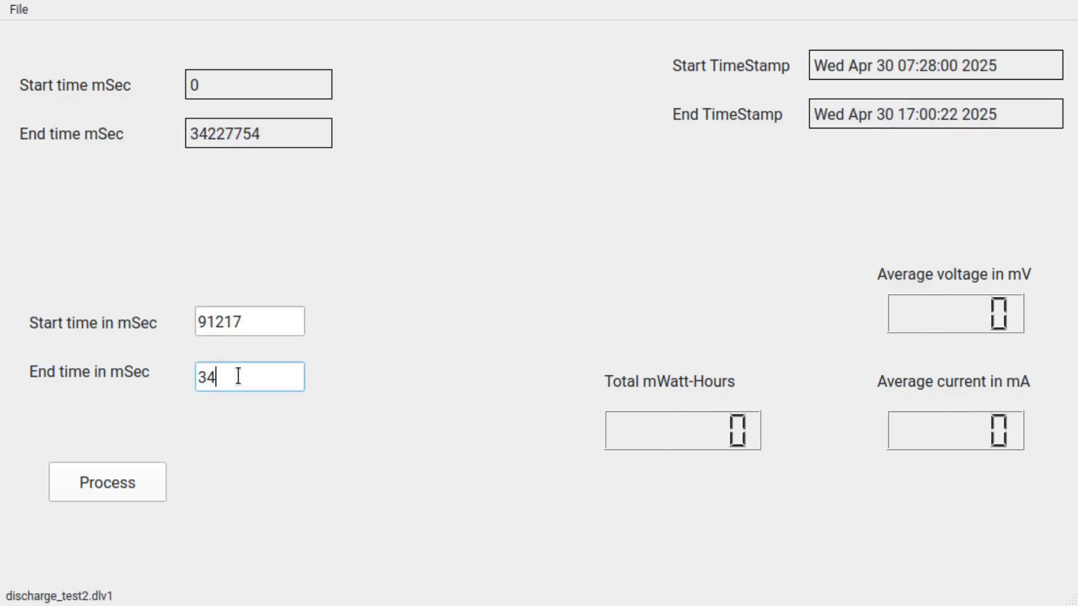
Step: Process the 91217–34111241 ms range of discharge_test2.dlv1
type("1")
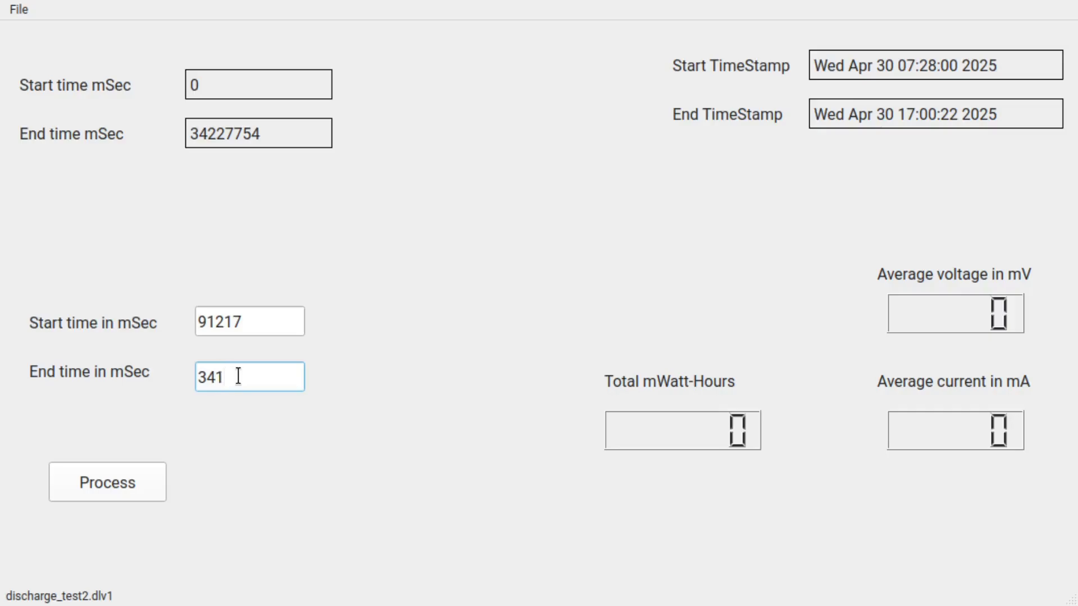
type("1241")
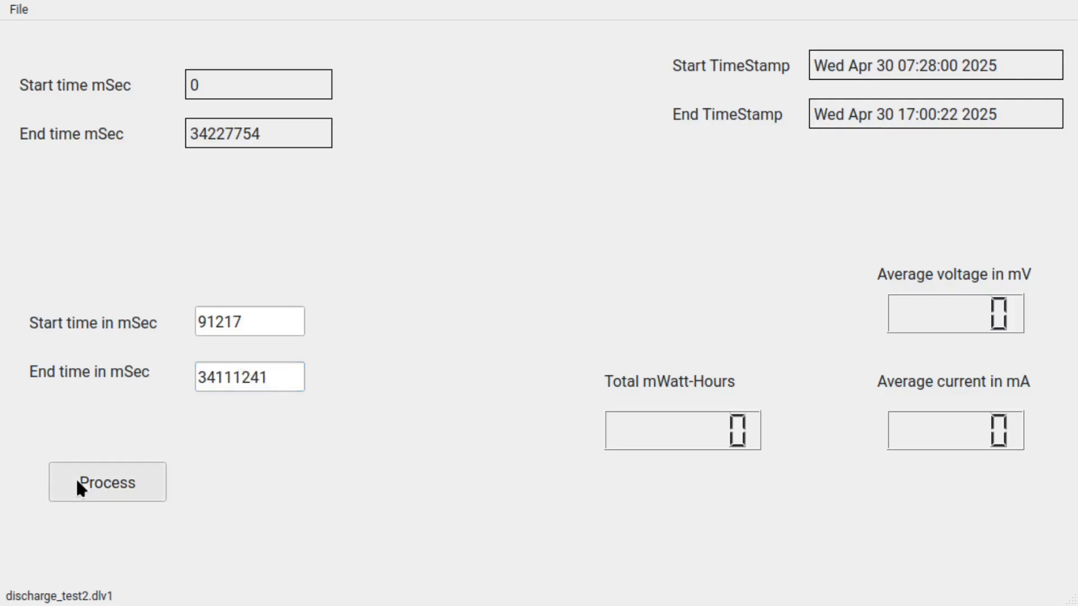
left_click(107, 482)
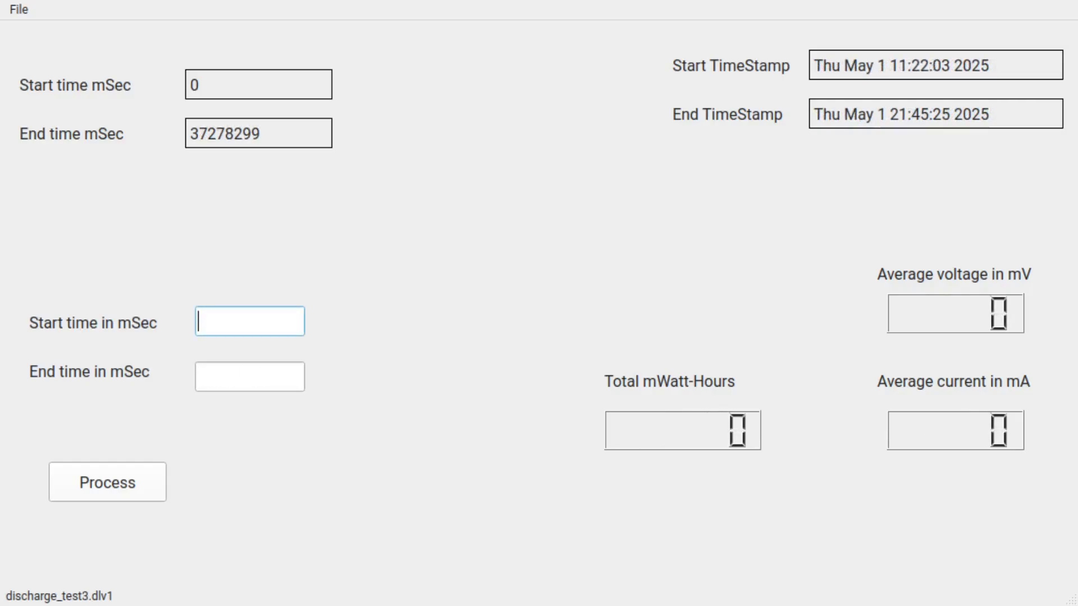
mouse_move(274, 357)
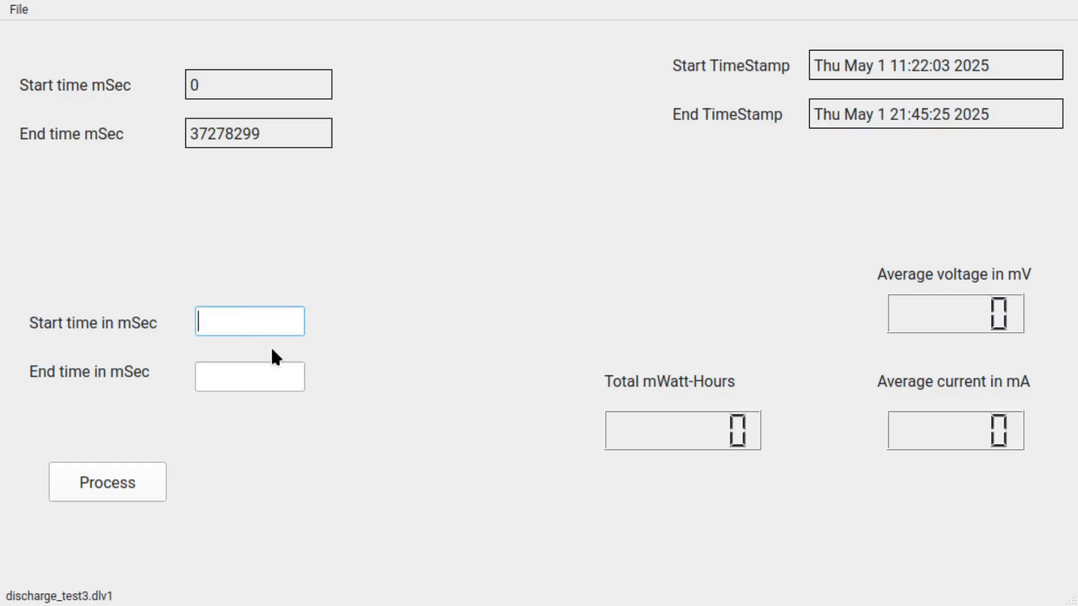
Step: Process 11817–37163426 ms of discharge_test3.dlv1: 3745 mV, -135 mA, -5217 mWh
type("11817")
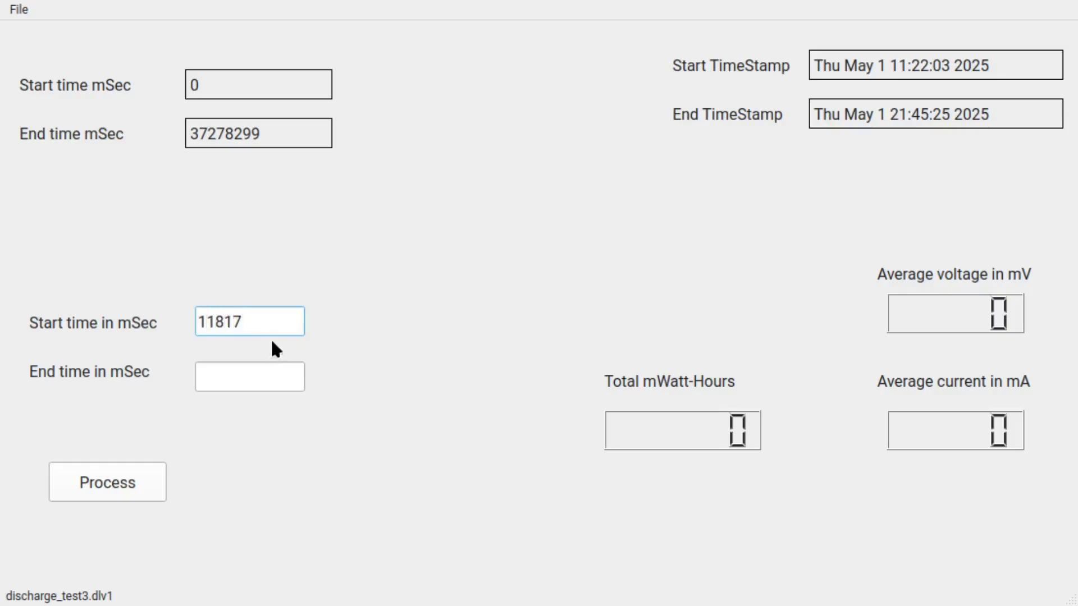
left_click(249, 377)
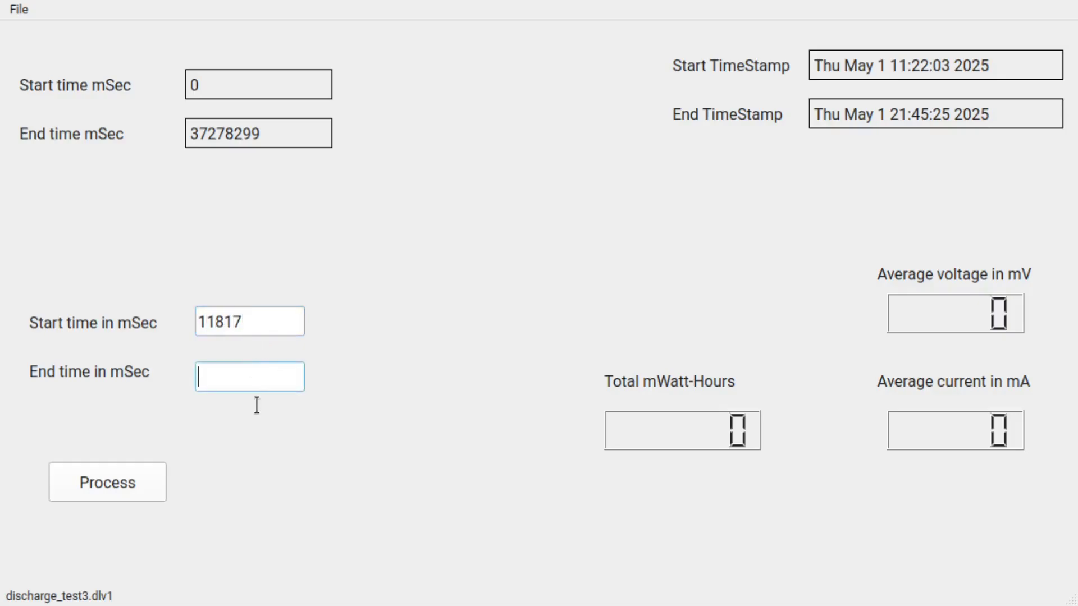
type("37")
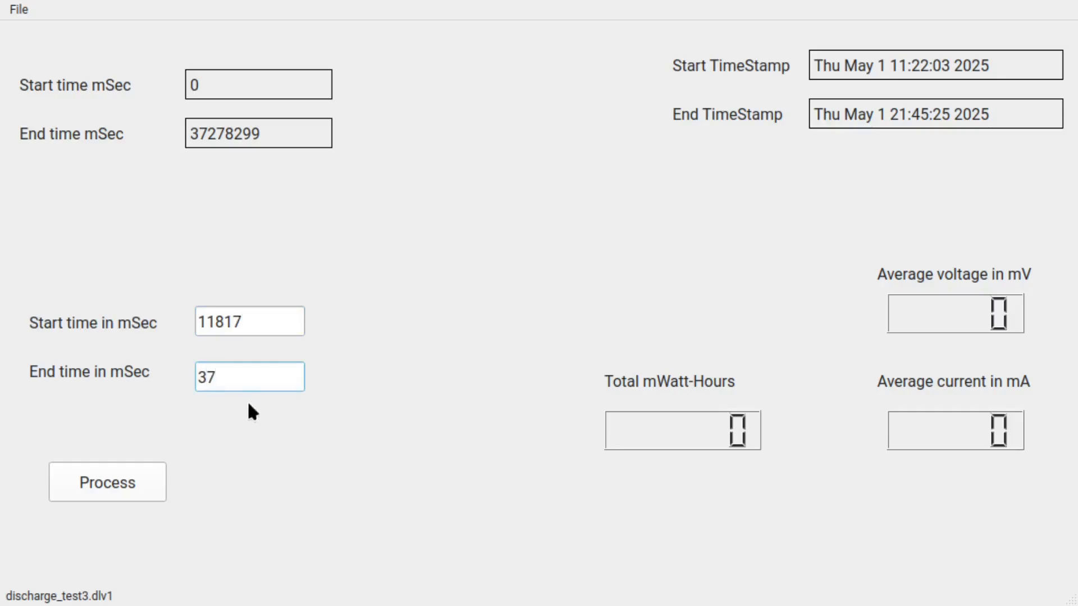
type("163")
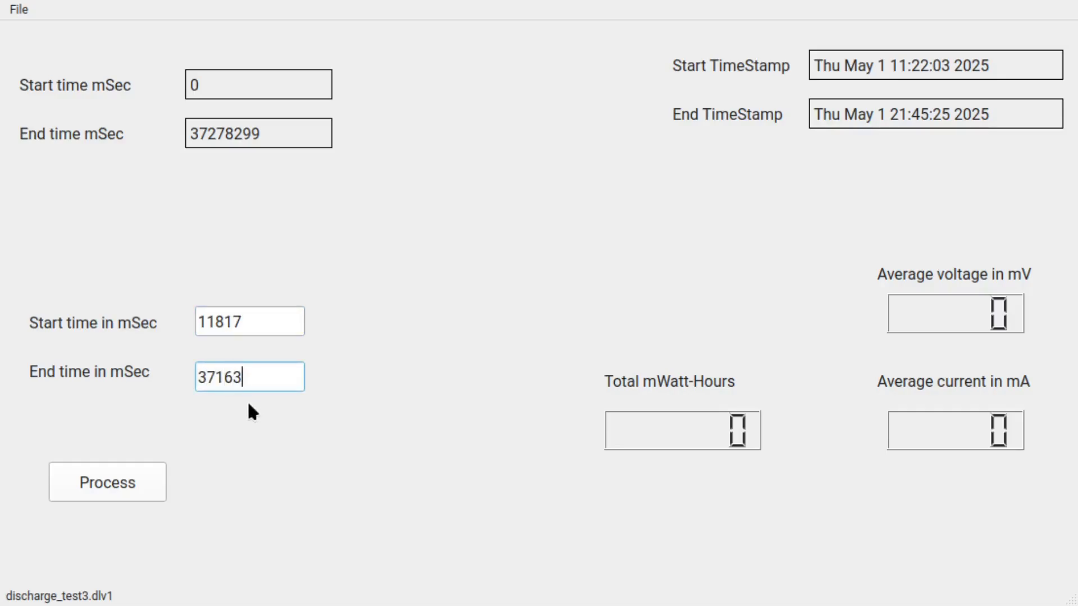
type("4")
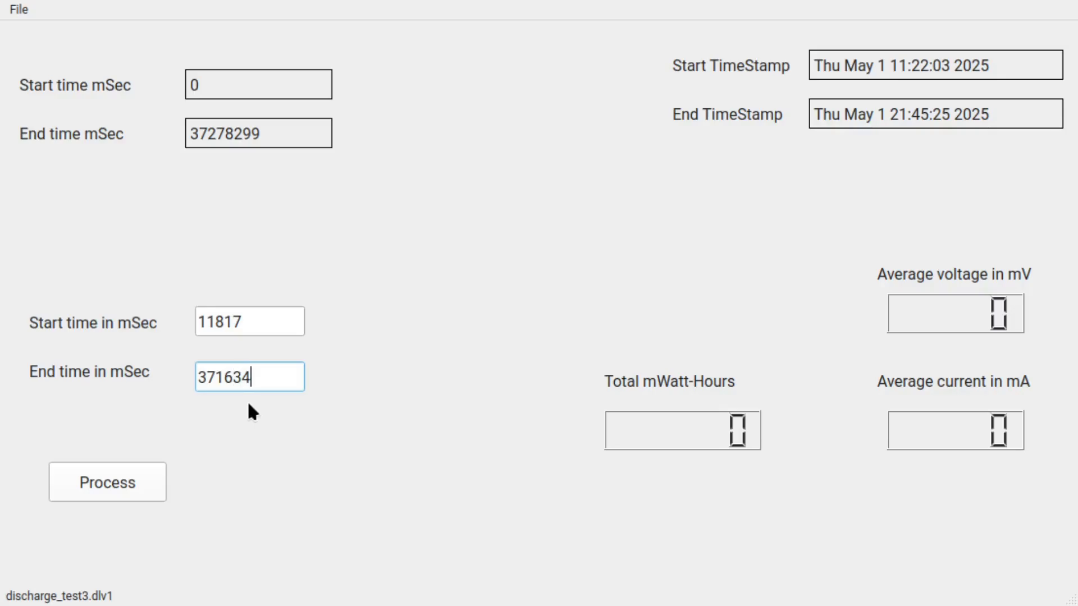
type("26")
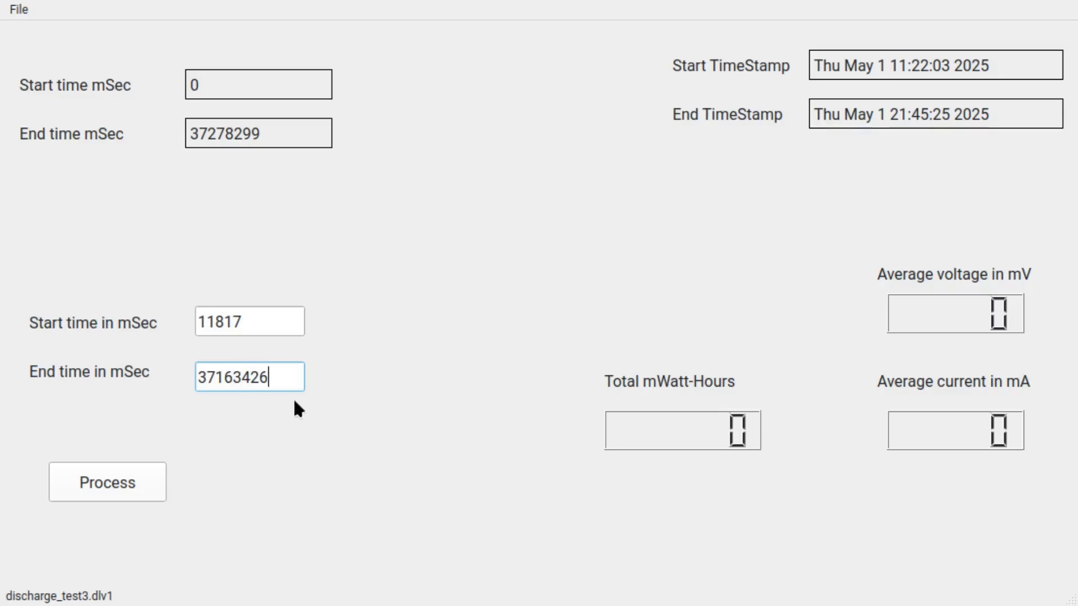
left_click(108, 481)
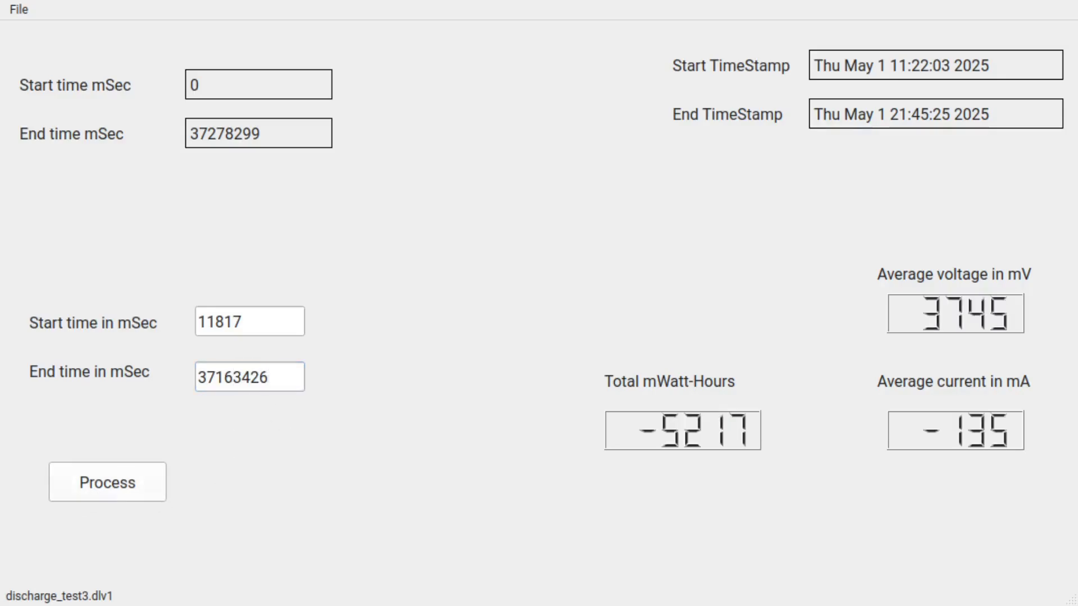